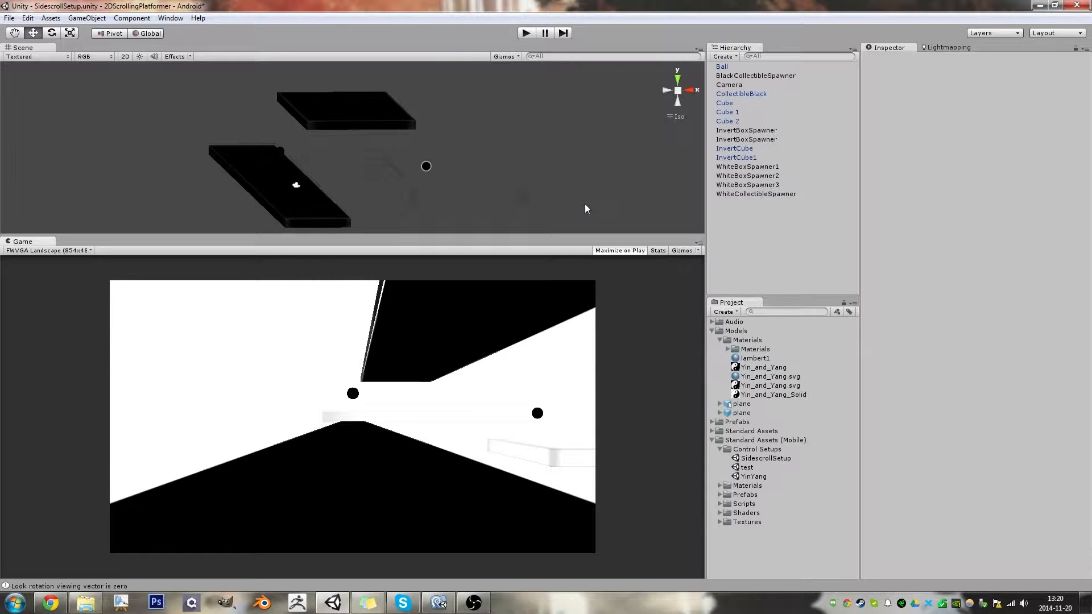
mouse_move(574, 207)
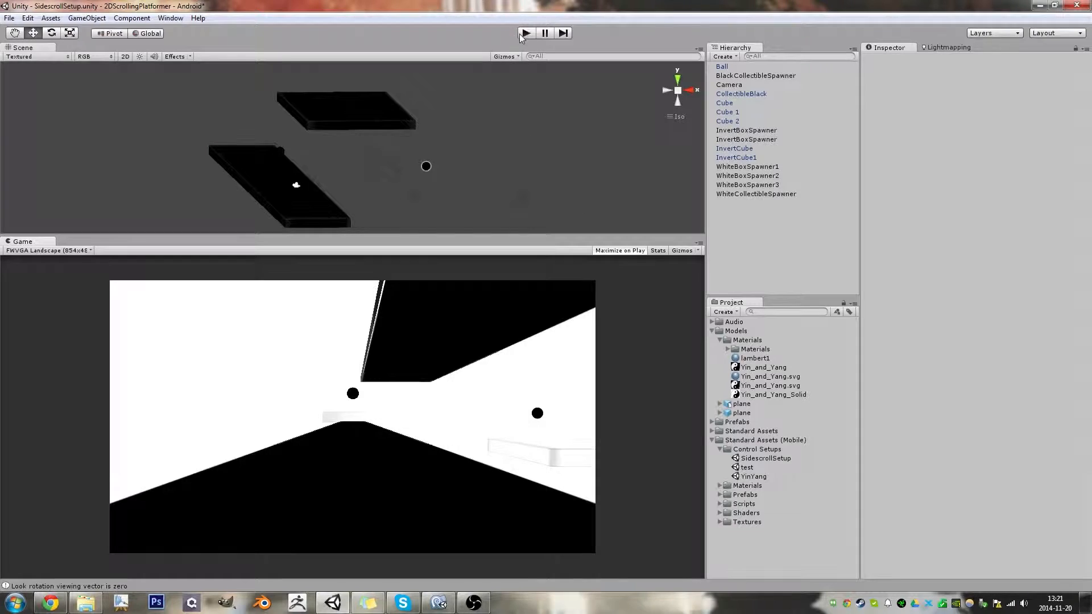
Step: Show the Game view's aspect ratio dropdown listing the available preview aspect ratios
left_click(524, 33)
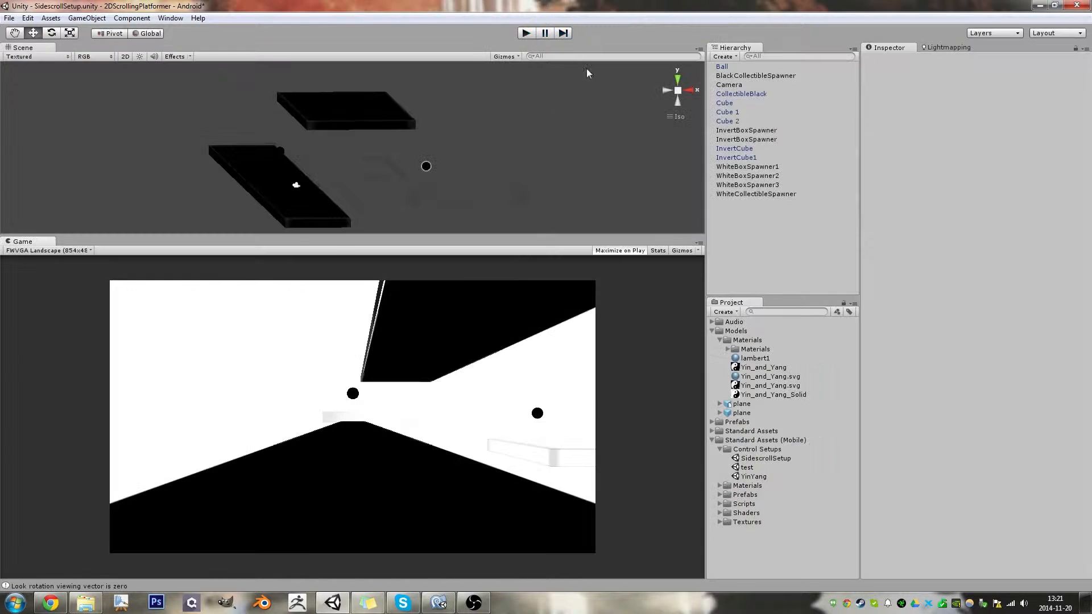
left_click(48, 251)
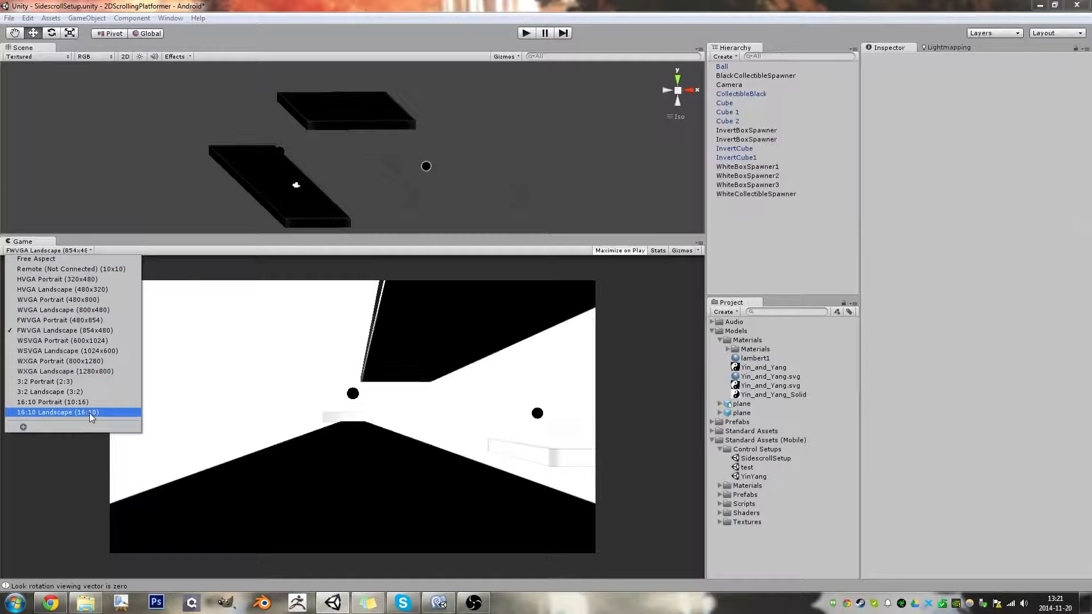
Step: Set the Game view preview to 16:10 Landscape
left_click(57, 412)
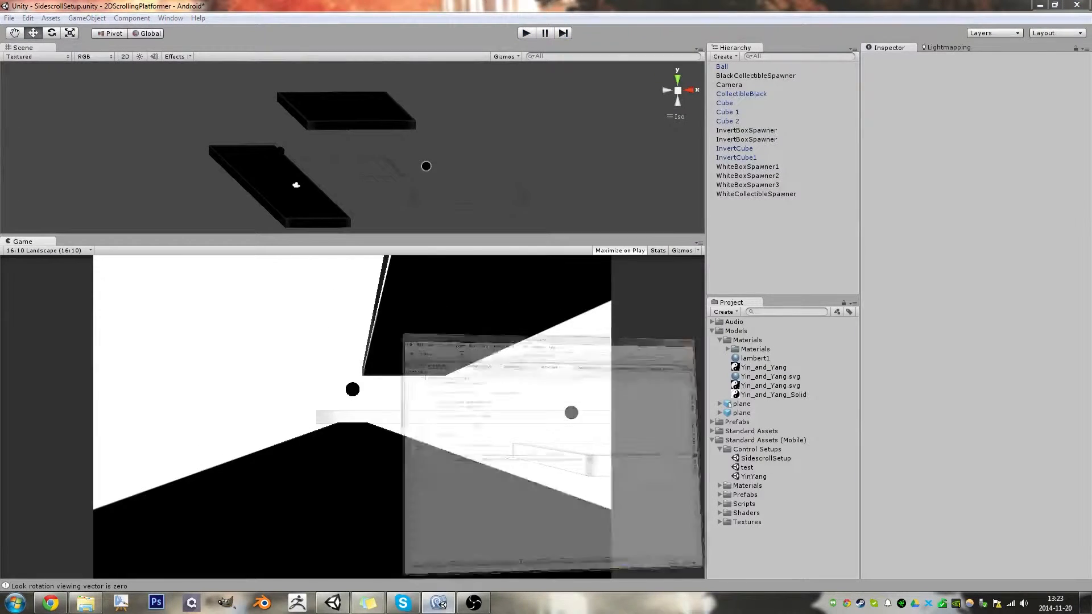
Step: Unfold the commented-out OnCollisionEnter block in GibOnCollide.cs, then bring Unity back to front
left_click(439, 603)
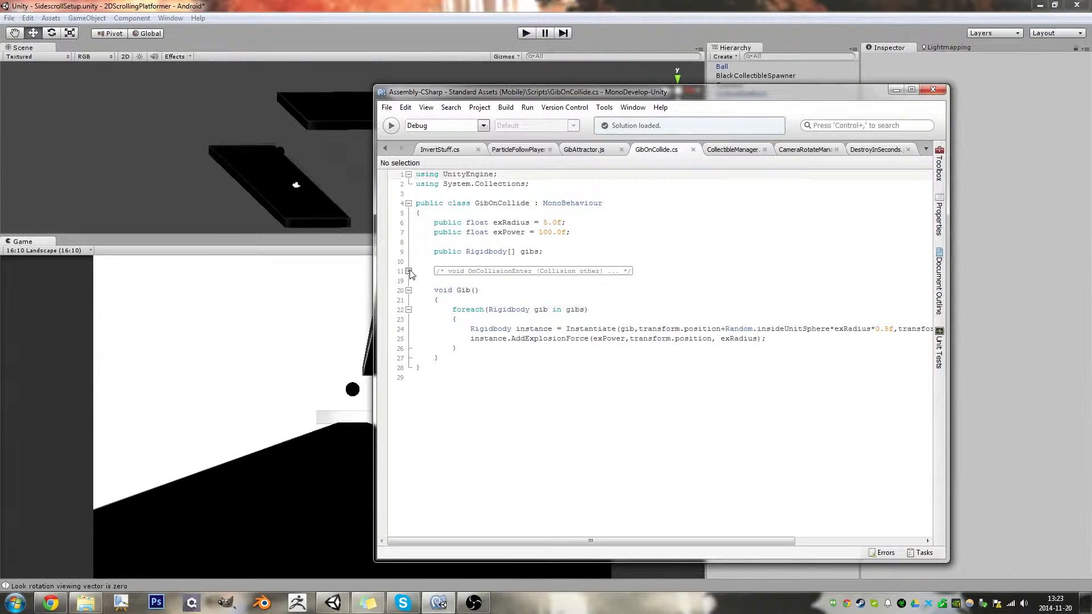
left_click(409, 270)
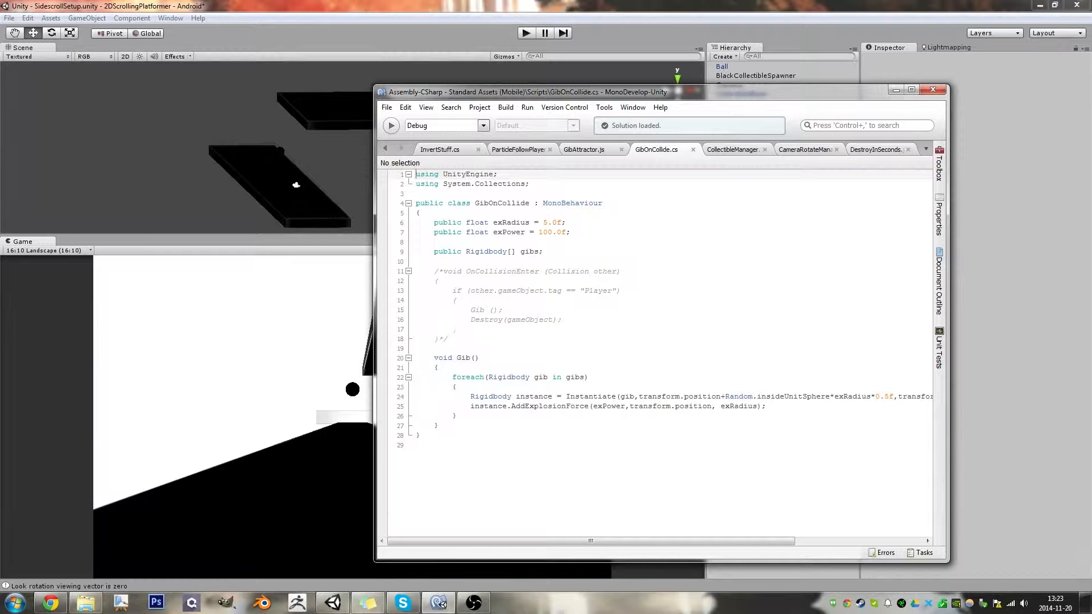
left_click(449, 339)
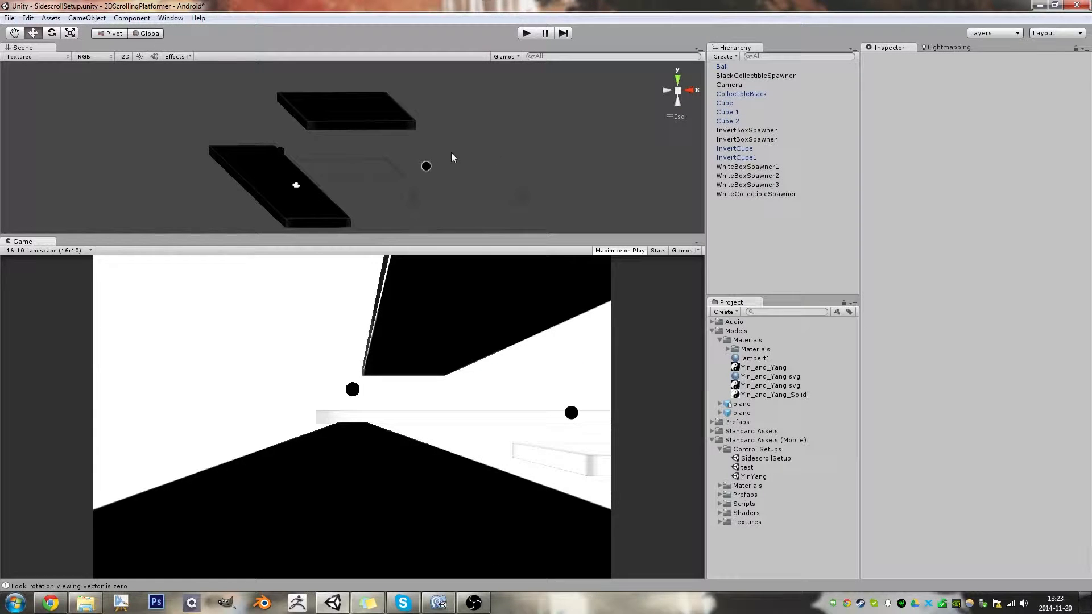
mouse_move(427, 207)
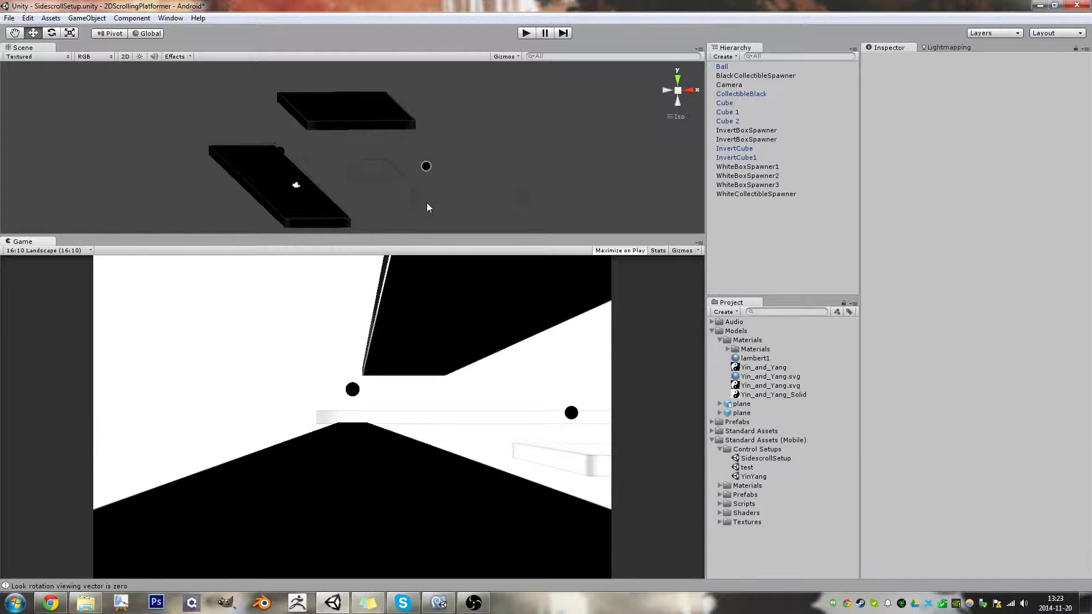
mouse_move(436, 237)
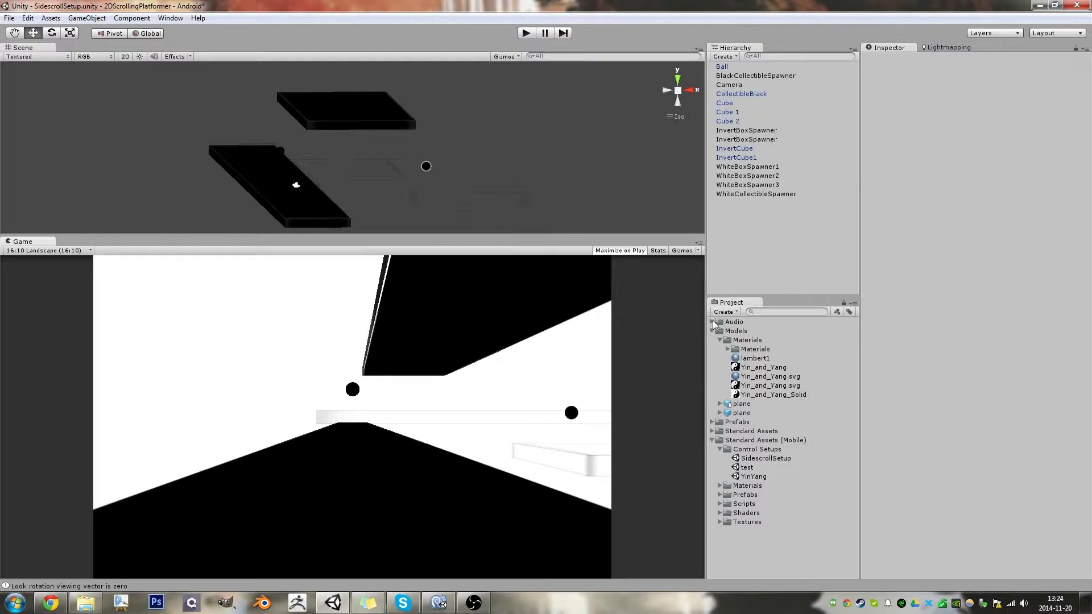
Step: Expand the project's Audio folder to list its sound clips, with Afterski003 selected
left_click(751, 340)
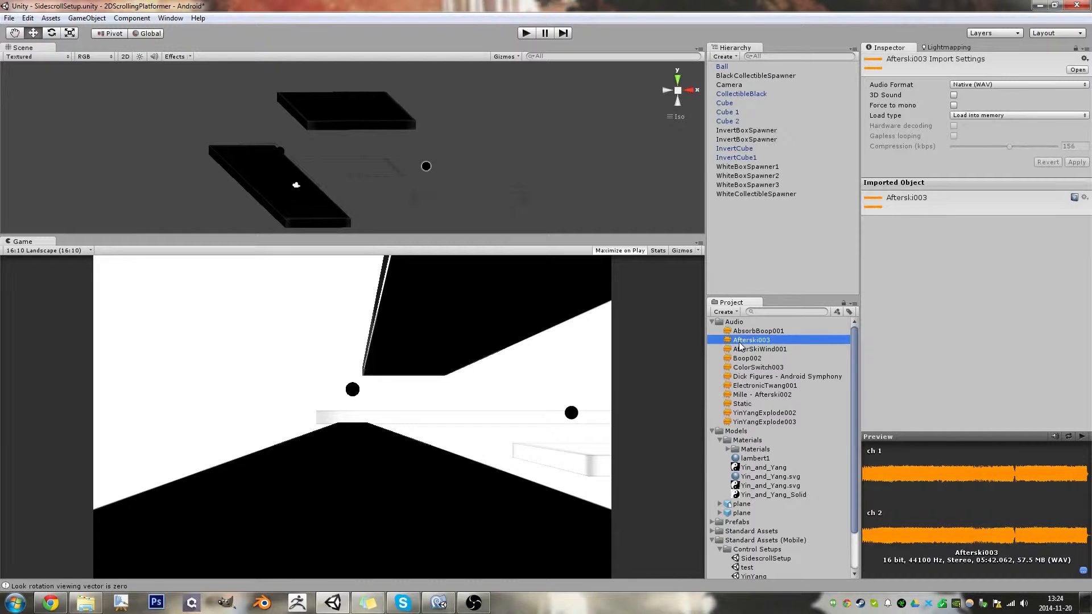